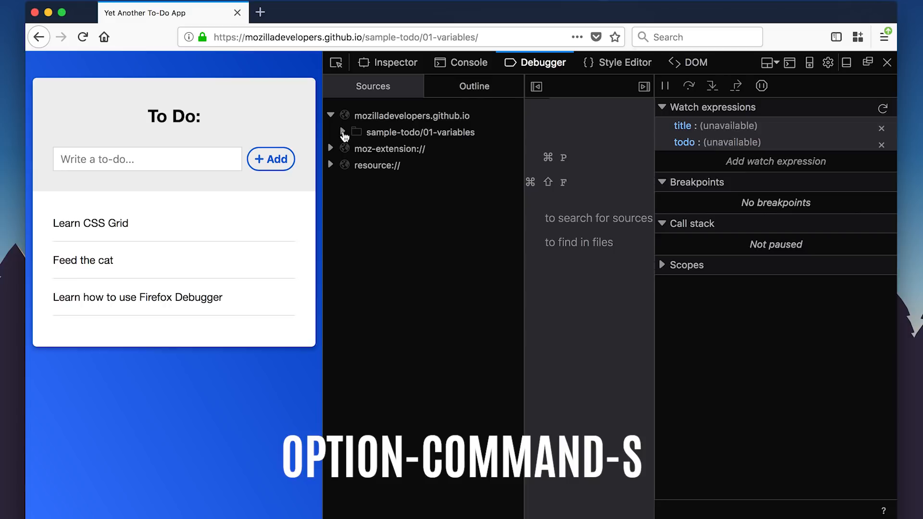
# Step: Expand the sample-todo/01-variables folder in the Debugger's source tree
pyautogui.click(343, 132)
pyautogui.write('Learn')
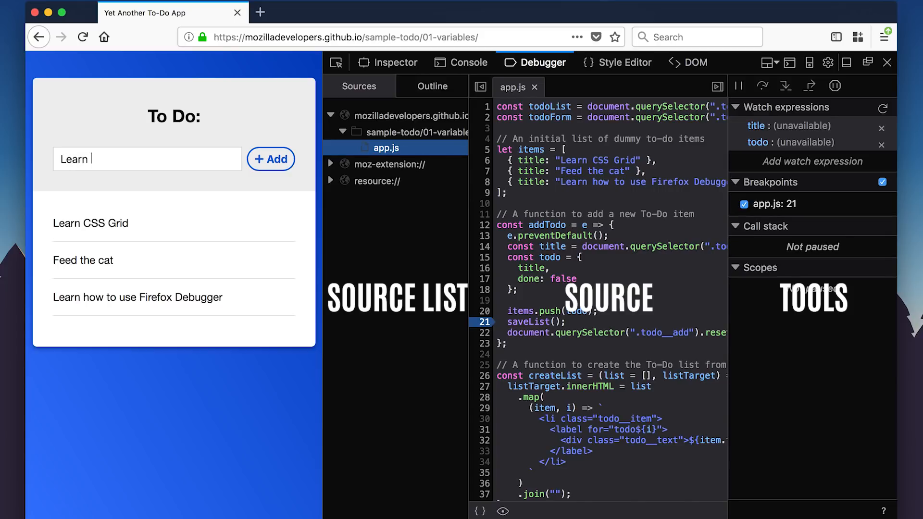
# Step: Complete the to-do entry so it reads 'Learn JavaScript'
pyautogui.write('JavaScript')
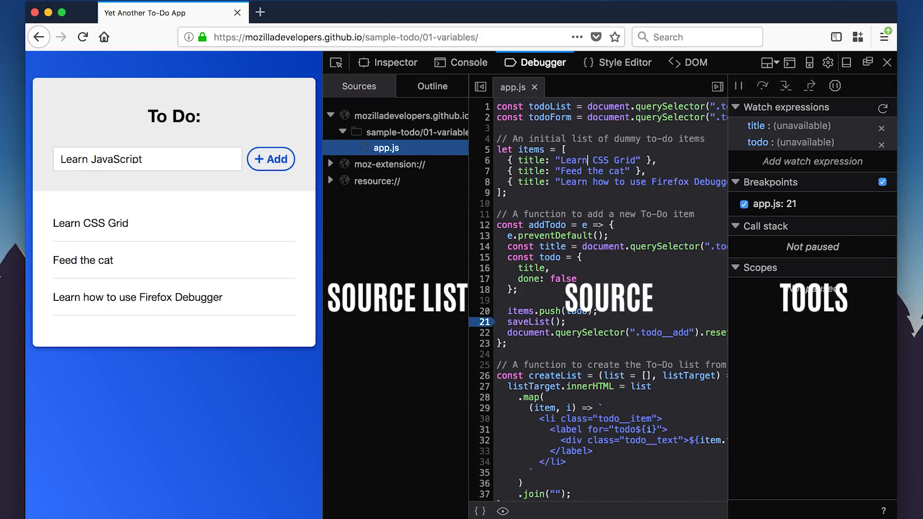